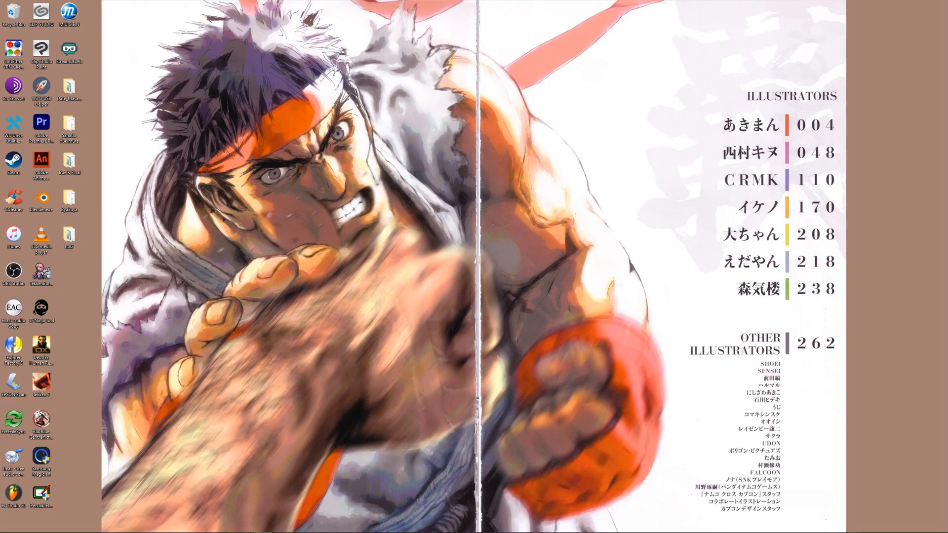
- Launch M.U.G.E.N from the desktop, hitting a parse error on the recovery/holdback commands
left_click(68, 13)
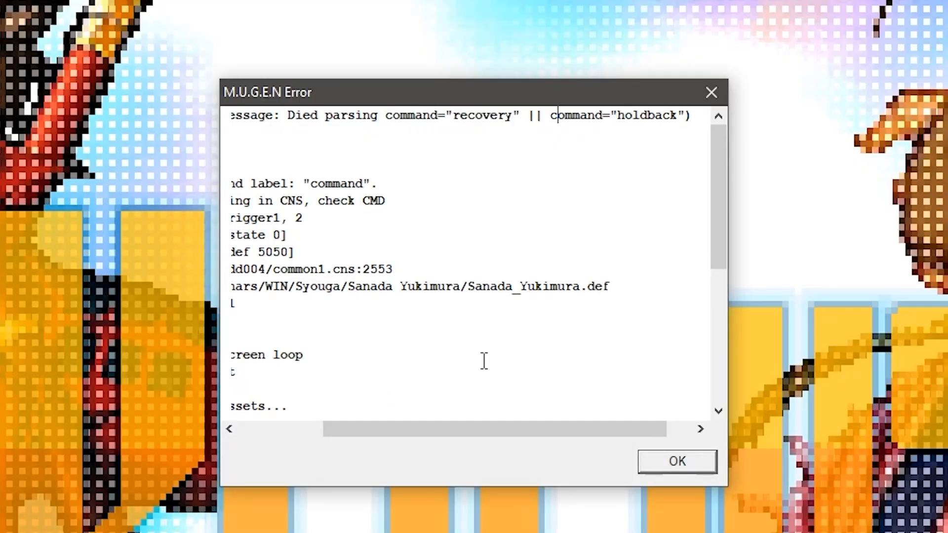
- Trace the undefined 'recover' command label by searching its matches, then dismiss the error
left_click(677, 460)
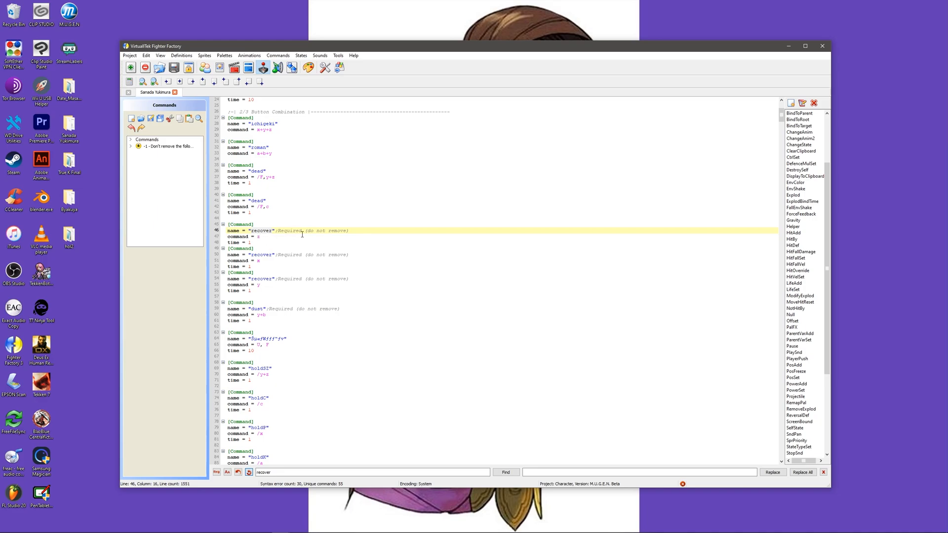
left_click(506, 472)
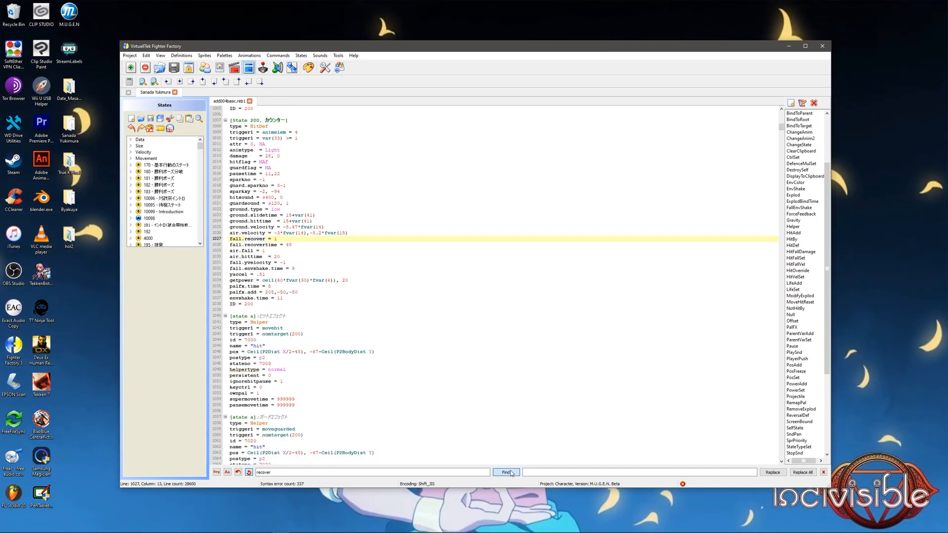
left_click(506, 472)
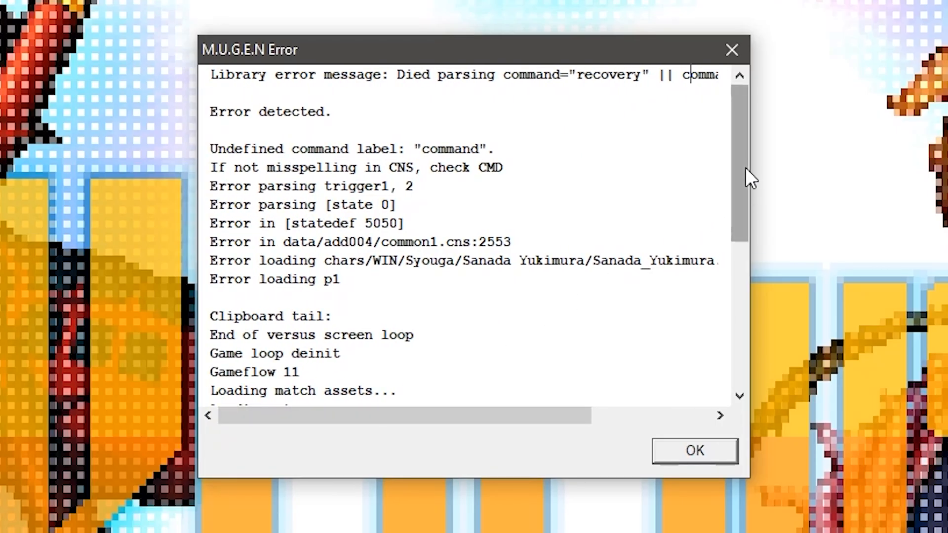
left_click(693, 450)
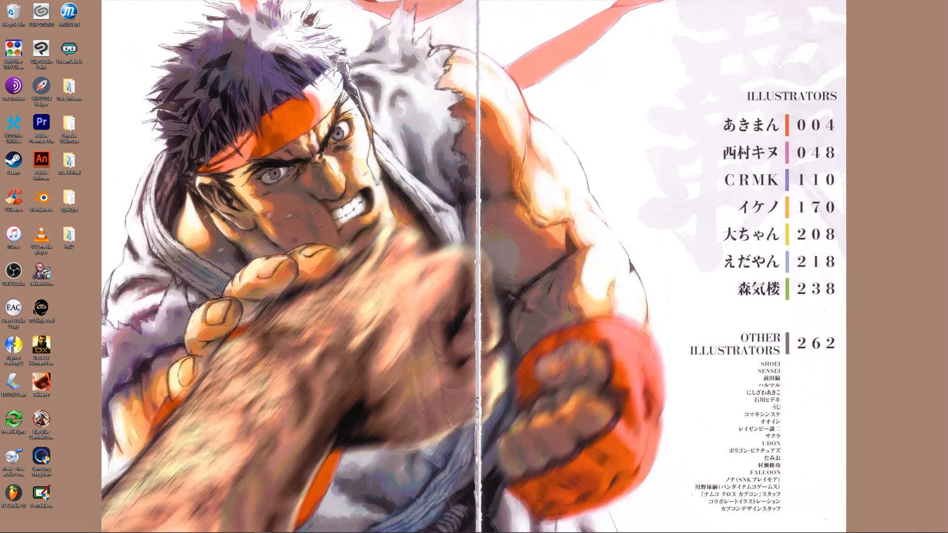
- Select Sanada Yukimura in the patch tool's Convert tab and restore its backup files
left_click(419, 307)
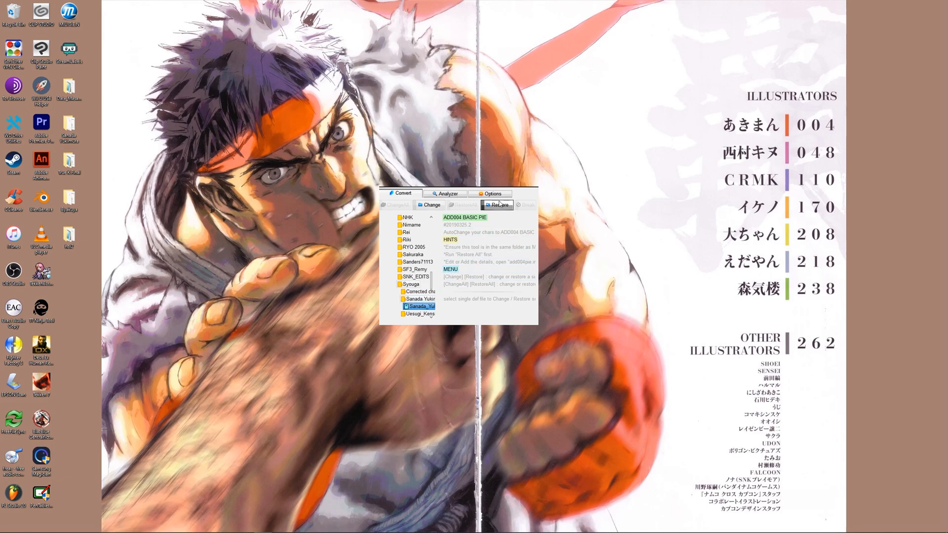
left_click(497, 205)
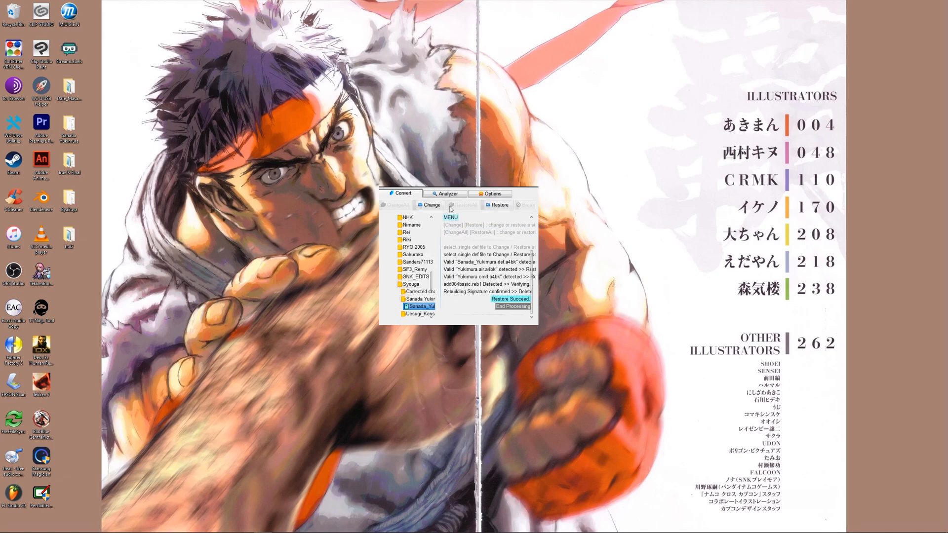
left_click(430, 204)
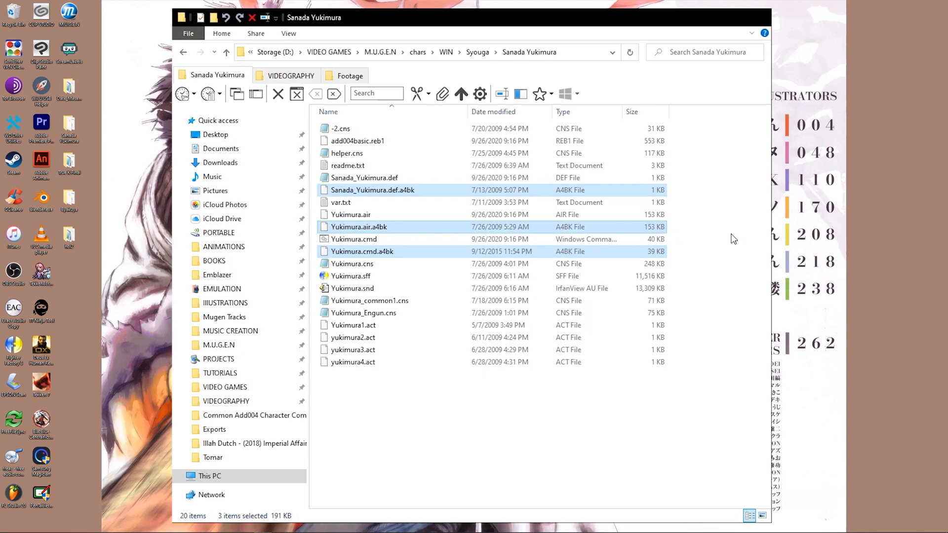
mouse_move(719, 232)
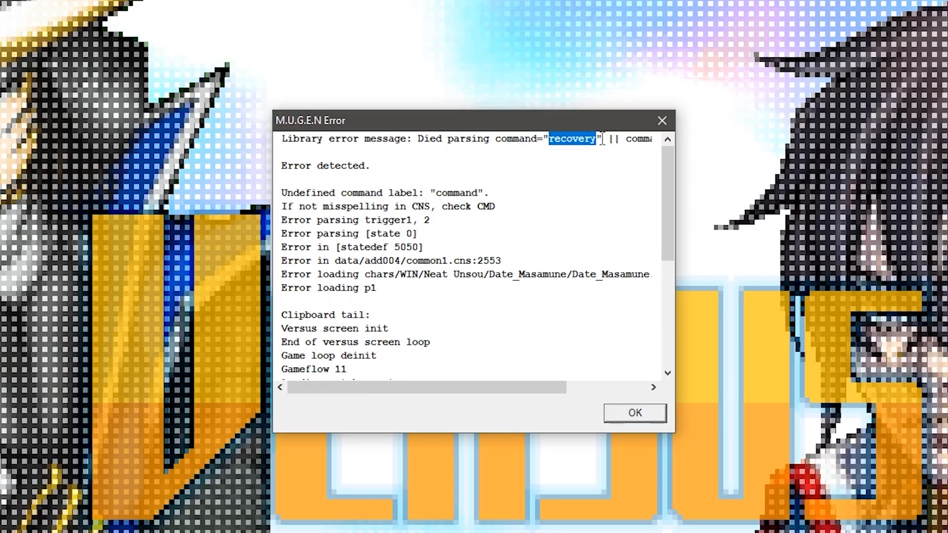
mouse_move(699, 168)
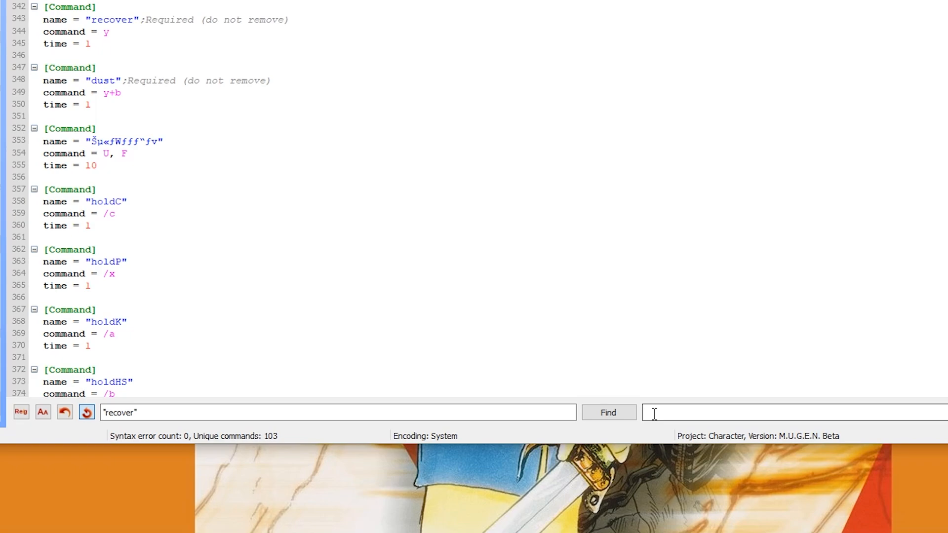
- Replace all 'recover' command labels with 'recovery' in the command file
type("\"recovery")
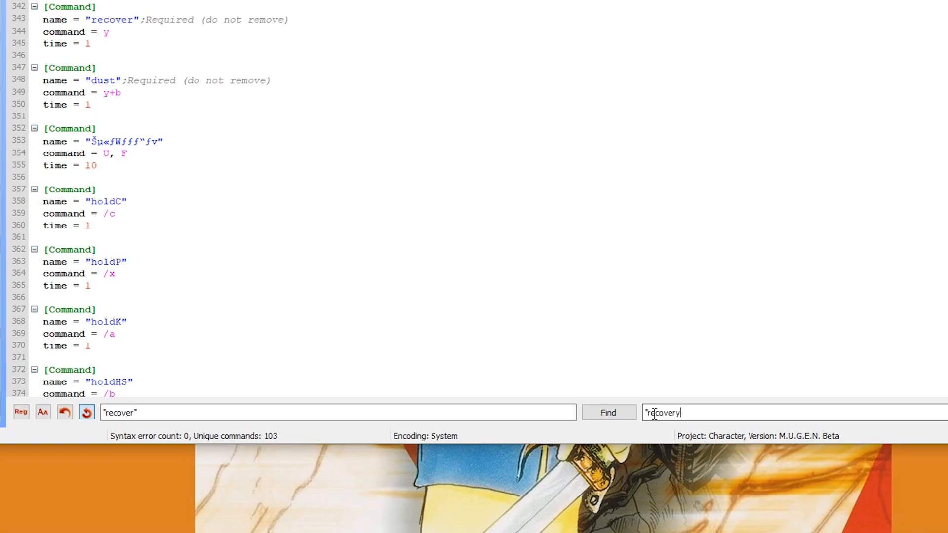
left_click(869, 412)
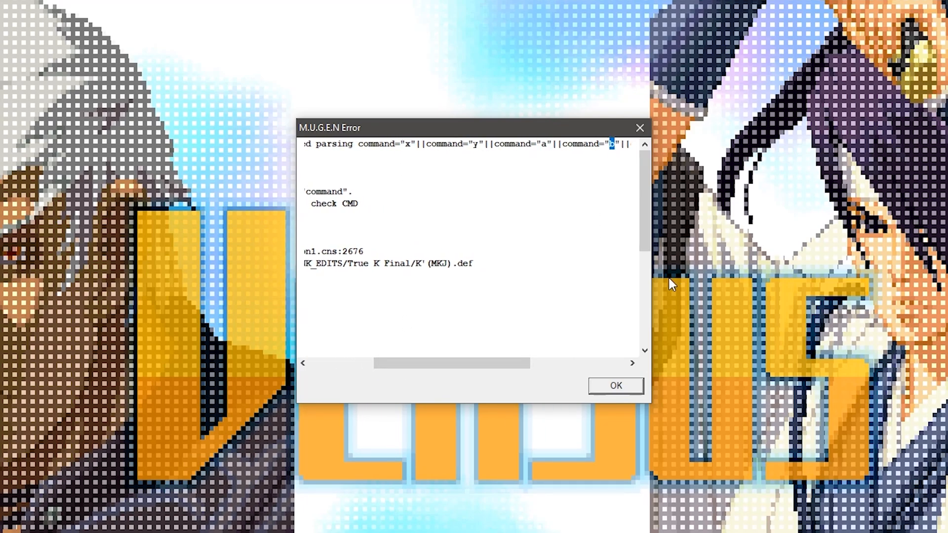
- Open K'(MKJ)'s command file to inspect its button and hold-button commands
left_click(615, 386)
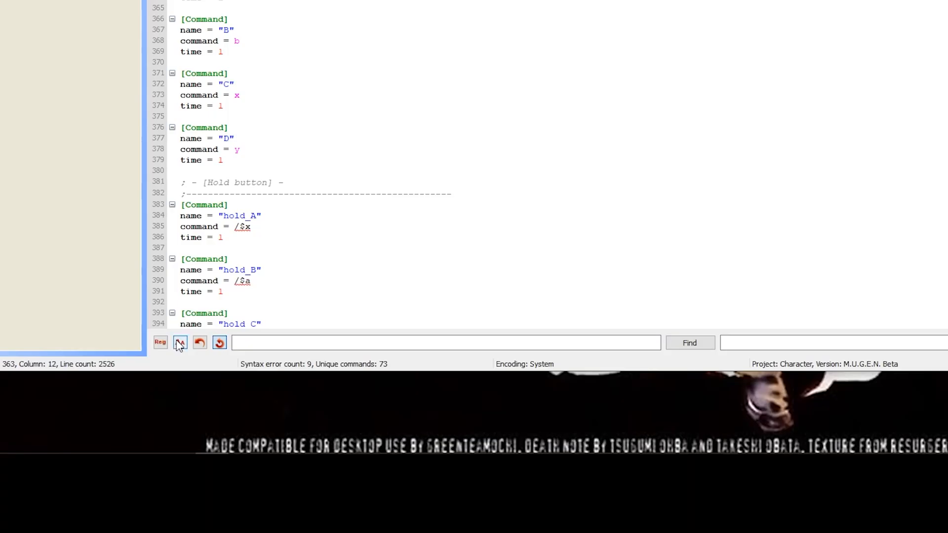
mouse_move(180, 343)
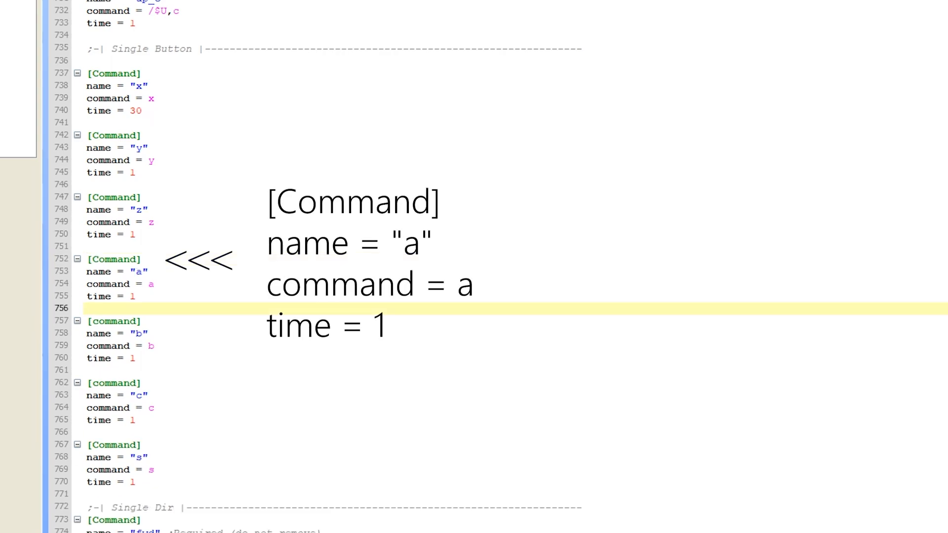
- Open Hol Horse's project and bring up its CNS state files
left_click(105, 308)
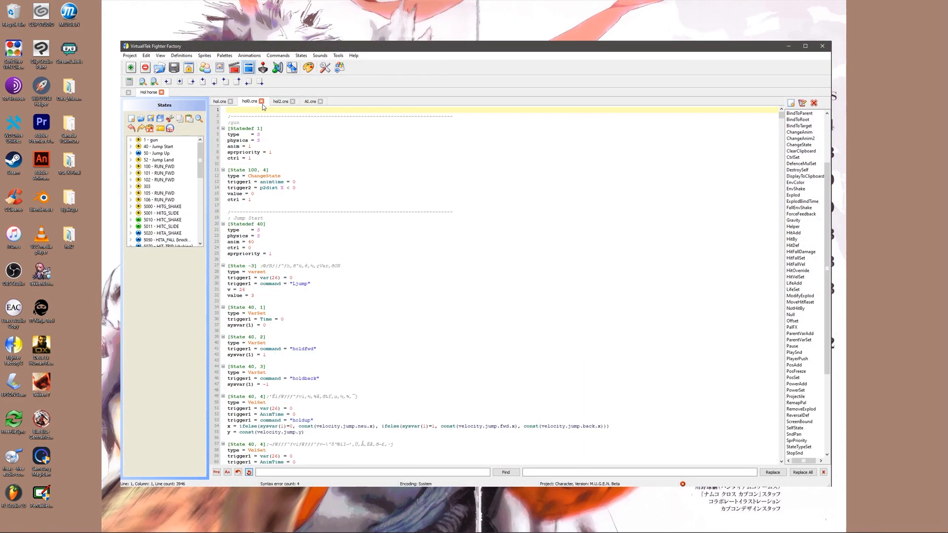
- Open the M.U.G.E.N root folder in File Explorer to find add004pie.ini
left_click(310, 101)
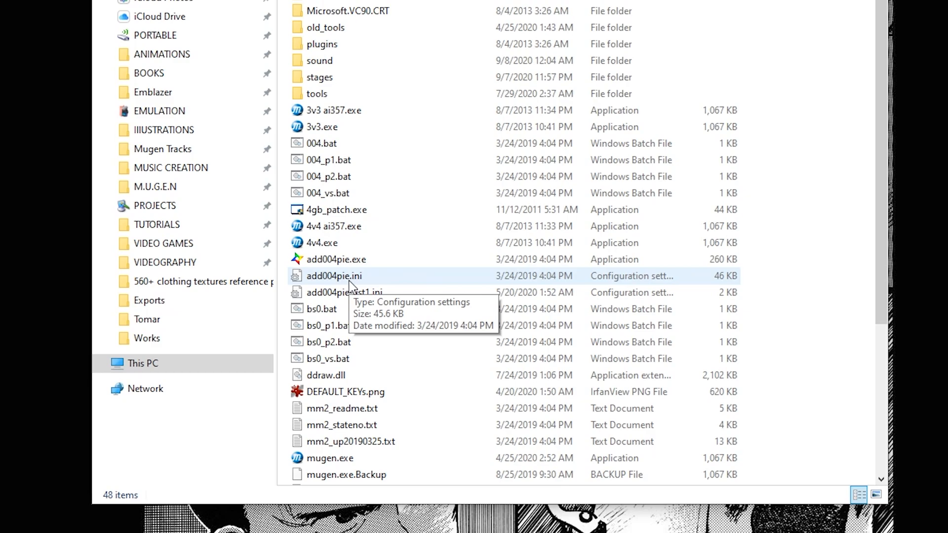
- Open add004pie.ini, select the add004 state controller block, and show Hol Horse's states
double_click(334, 276)
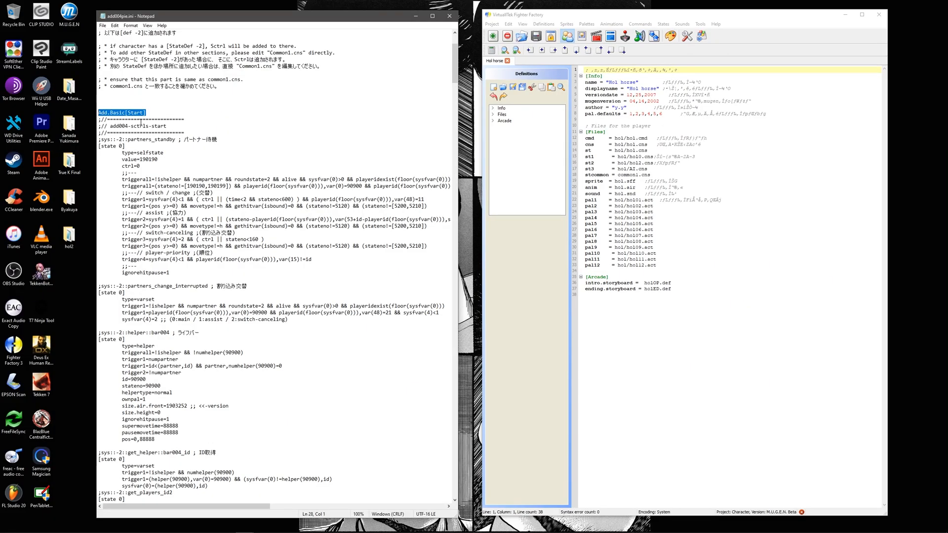
left_click(130, 125)
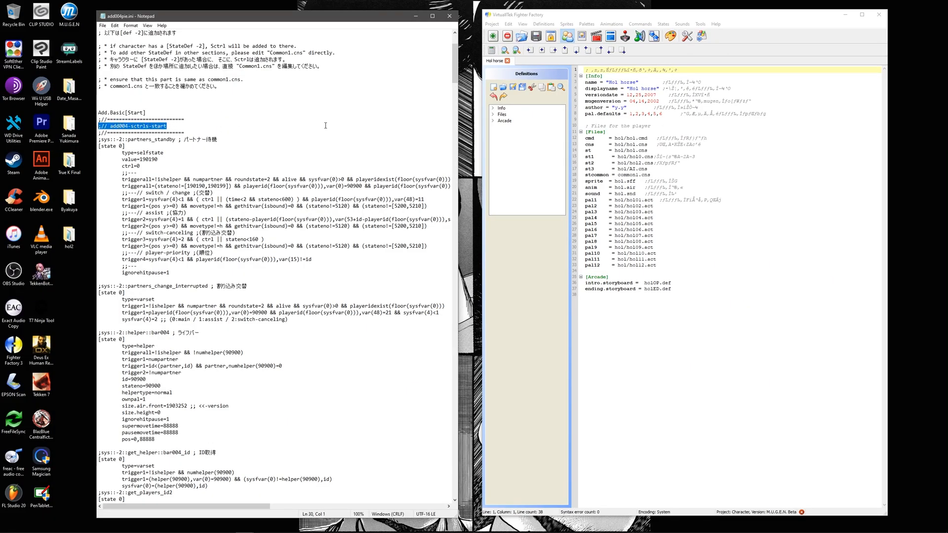
scroll("down", 3)
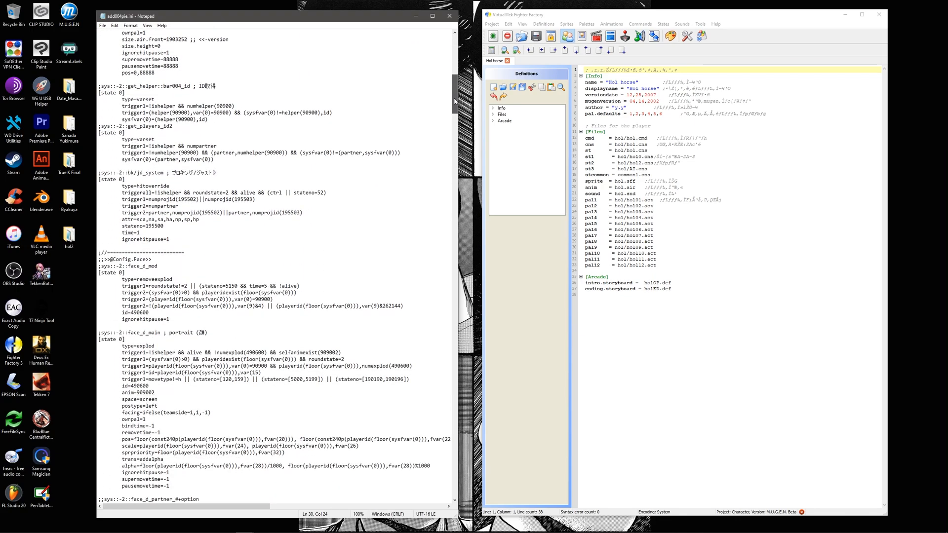
scroll("down", 3)
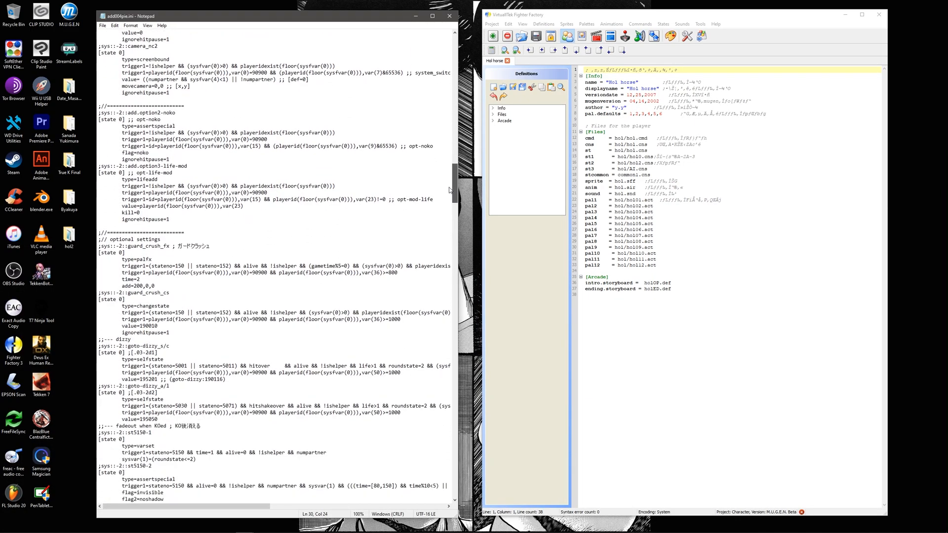
scroll("down", 3)
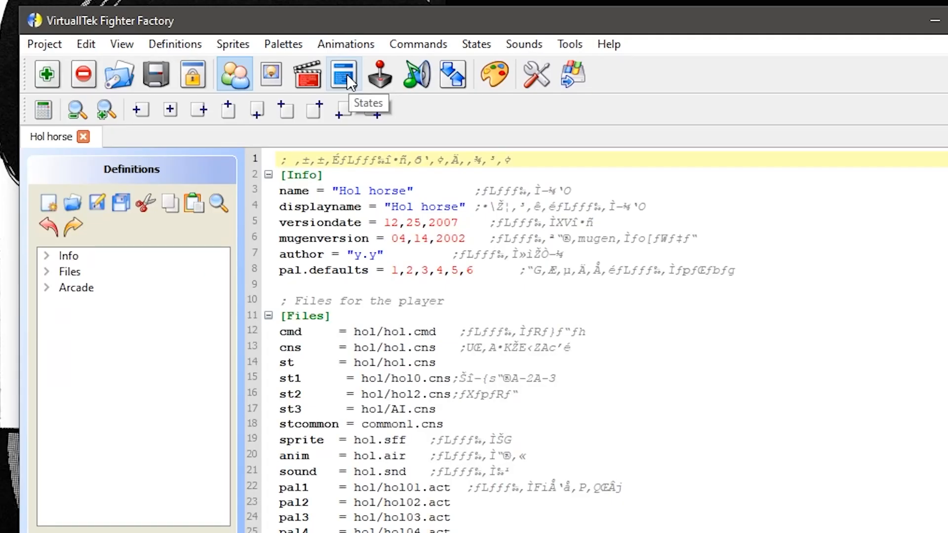
left_click(343, 73)
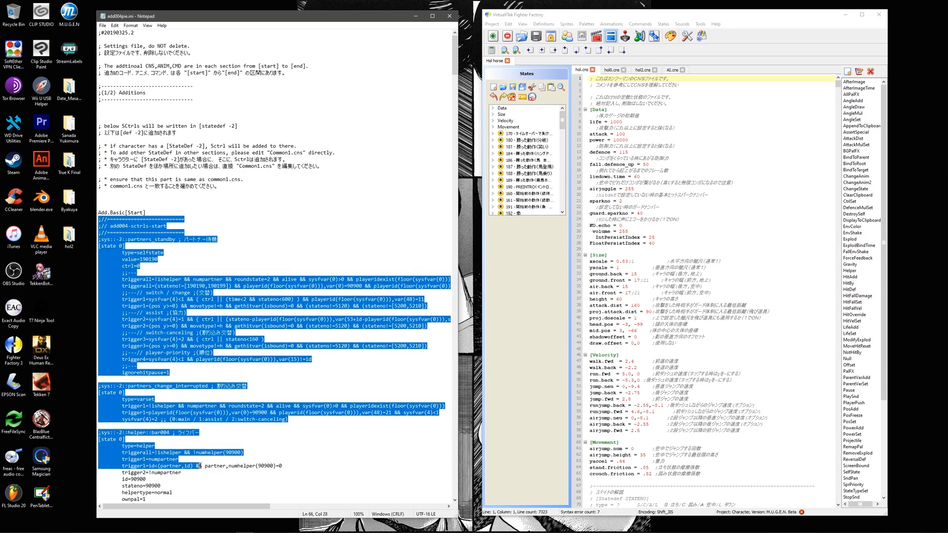
- Paste the add004 state controller block at 'statedef -2' in hol0.cns, then open animations
scroll("down", 3)
type("statedef -2")
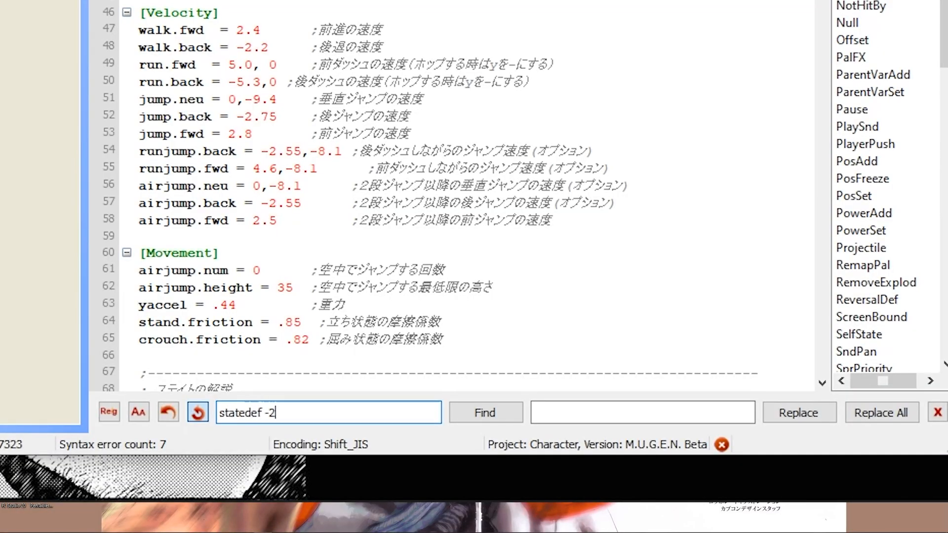
left_click(508, 24)
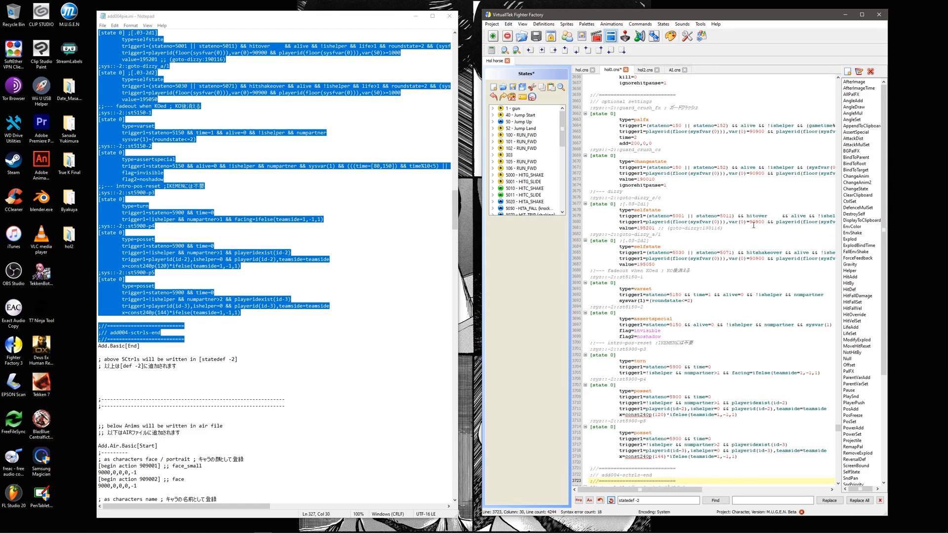
scroll("down", 3)
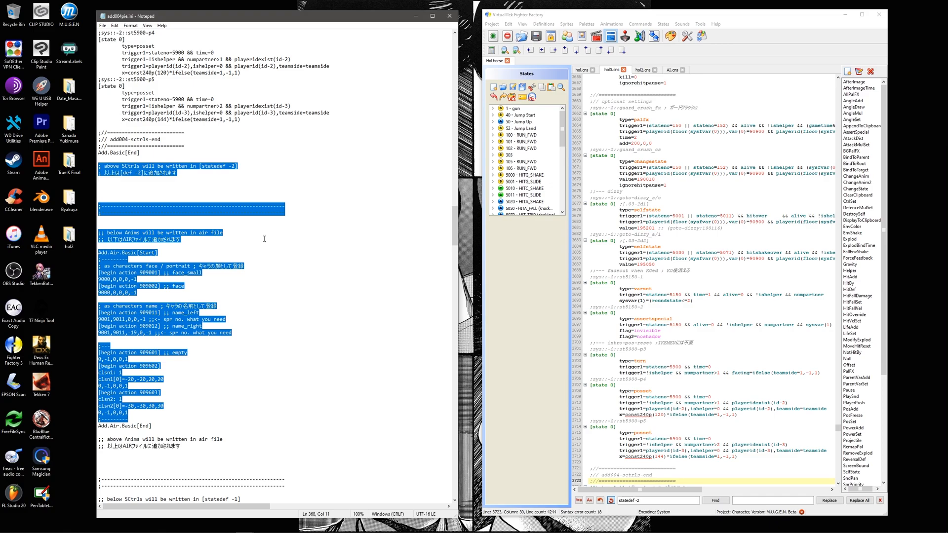
left_click(318, 61)
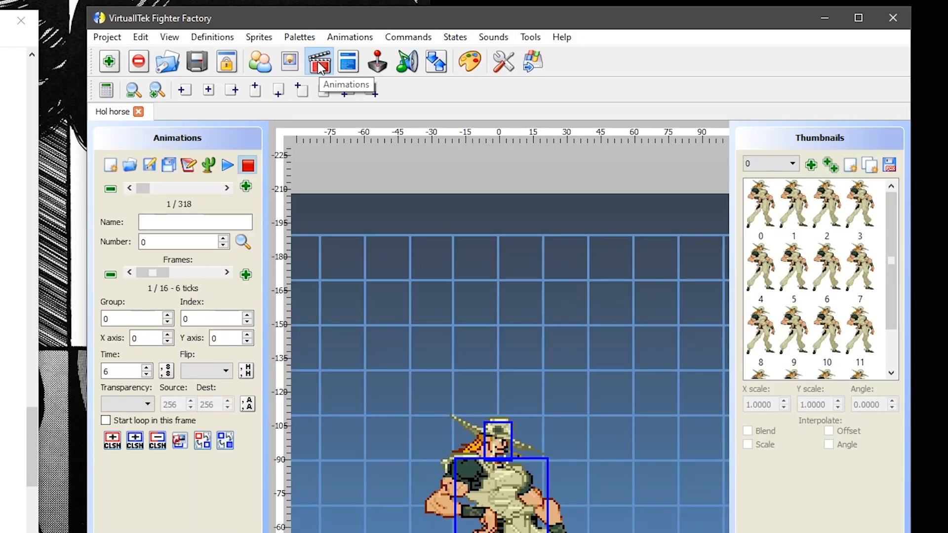
- Show Hol Horse's animations as text at the file end, past Action 16042
left_click(350, 37)
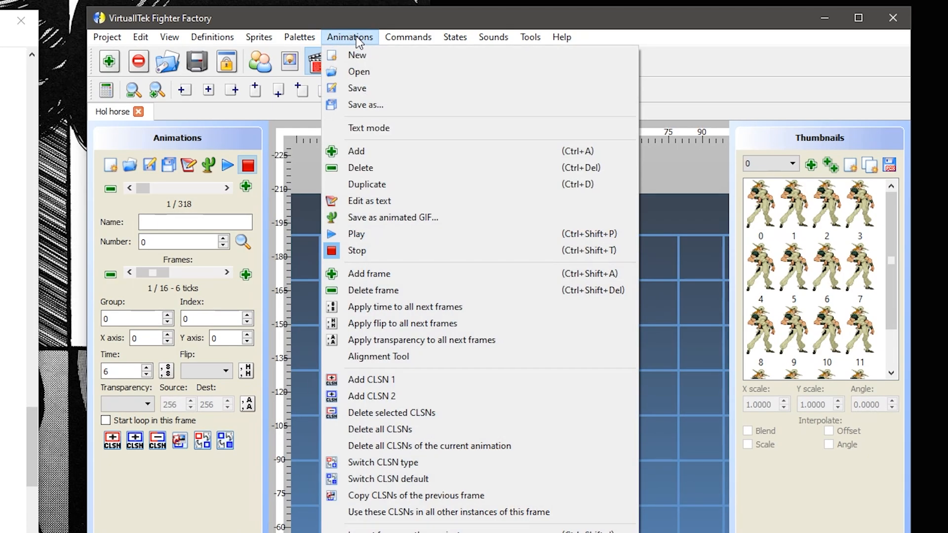
mouse_move(380, 88)
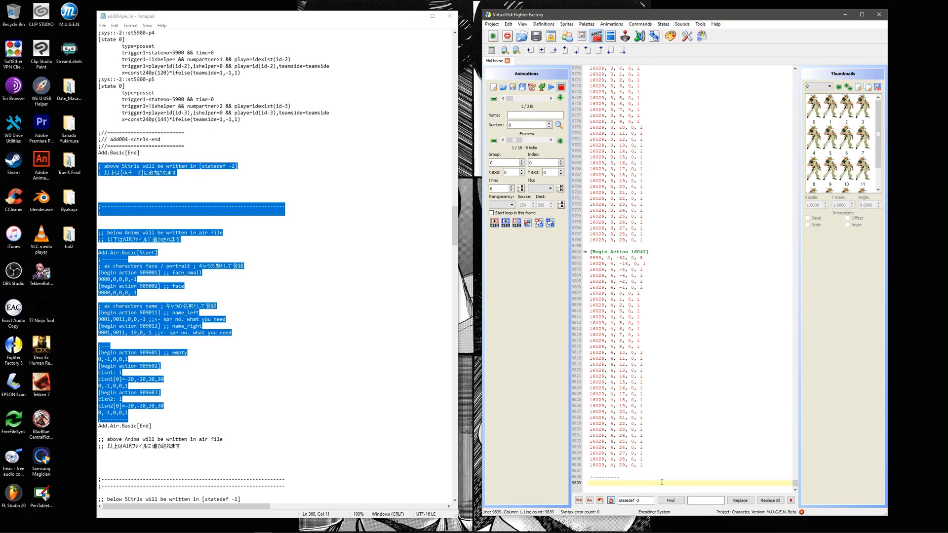
left_click(509, 24)
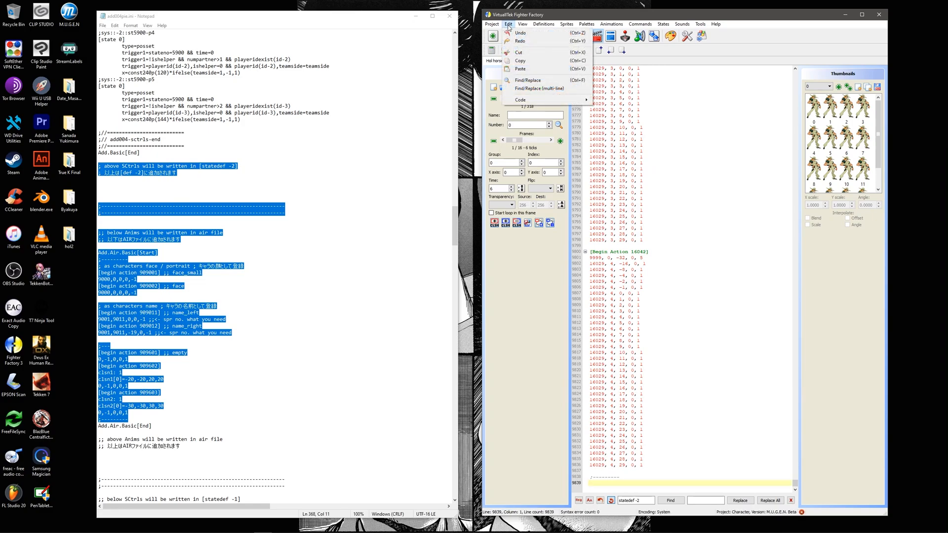